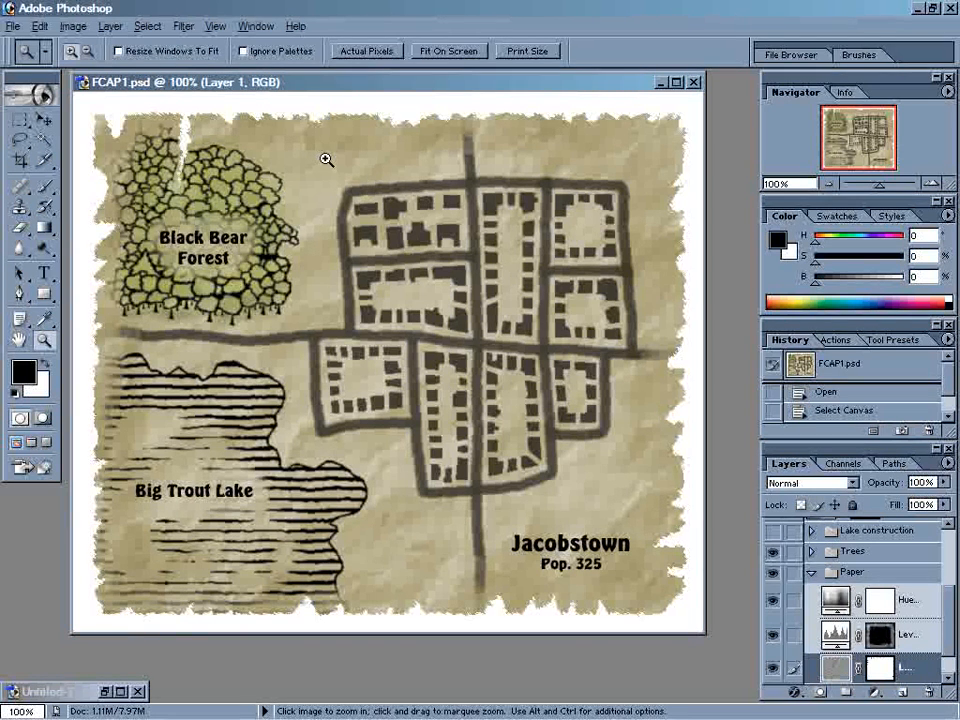
Step: Hide the map layers so only the crumpled paper texture layer remains visible
click(184, 26)
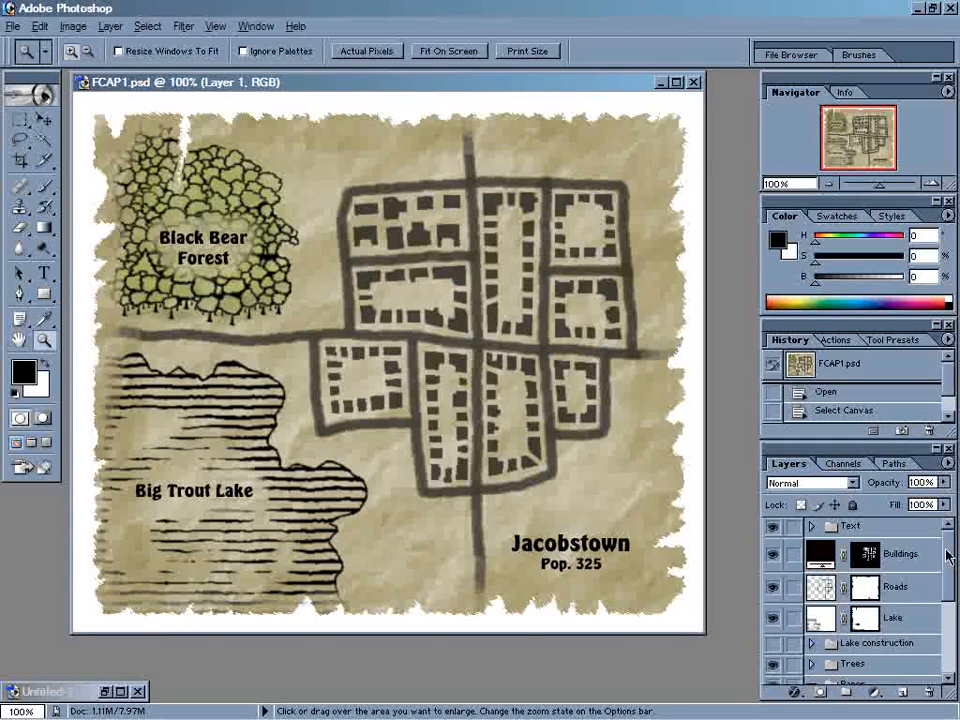
scroll(down, 3)
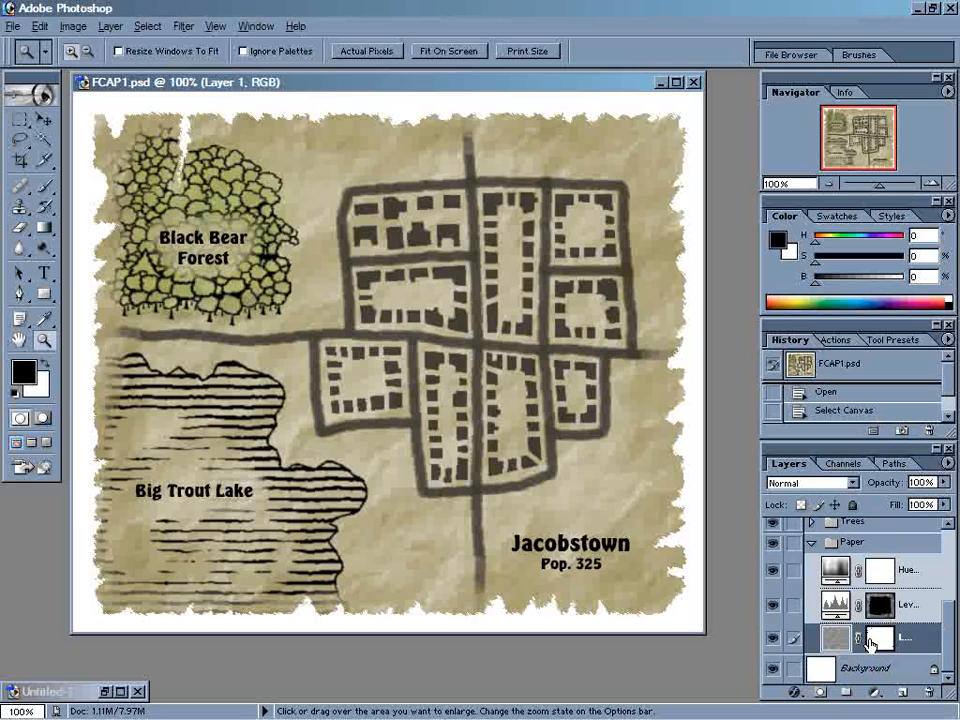
click(772, 642)
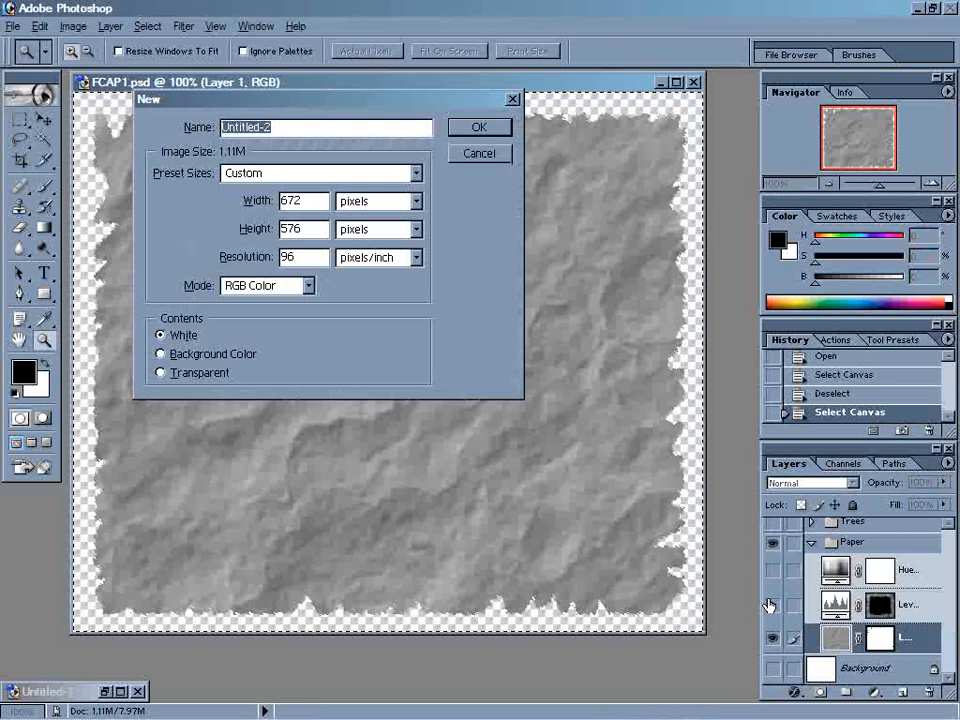
mouse_move(520, 260)
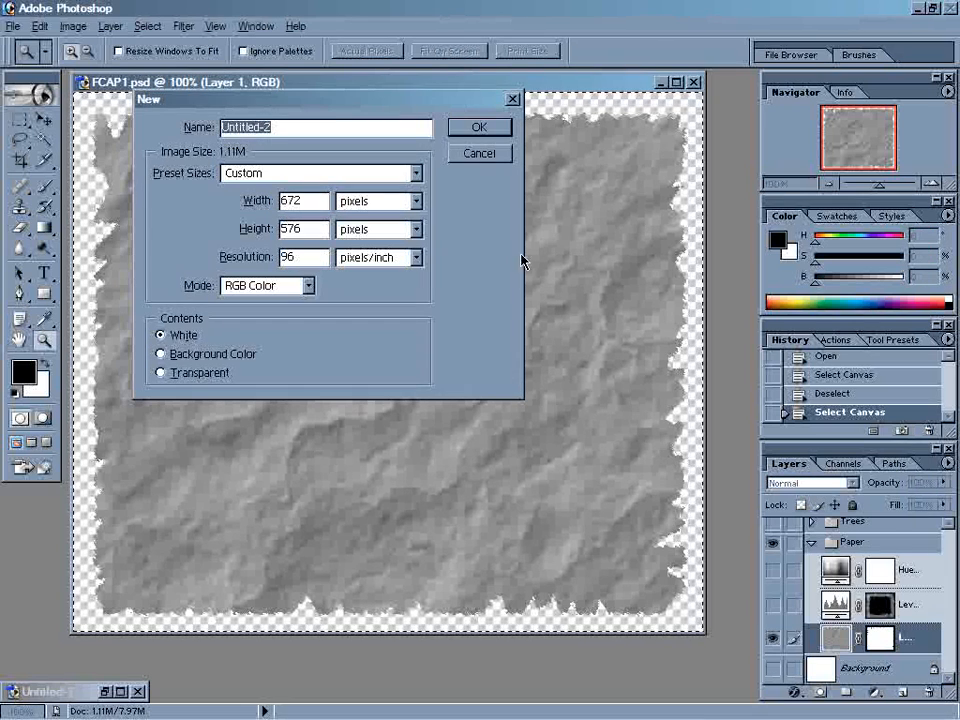
mouse_move(396, 110)
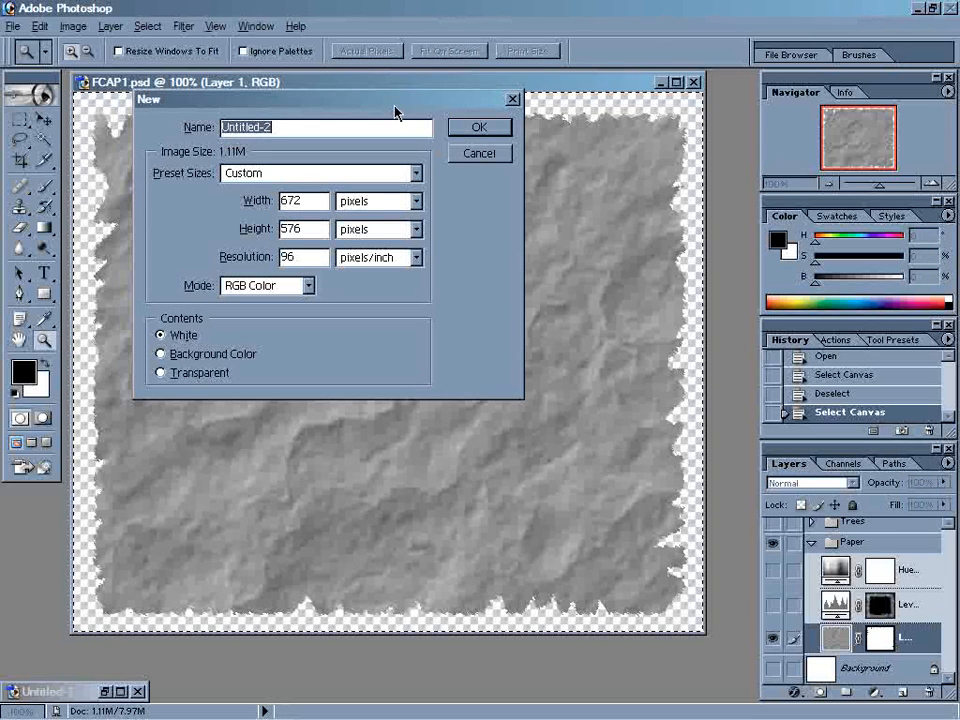
mouse_move(444, 210)
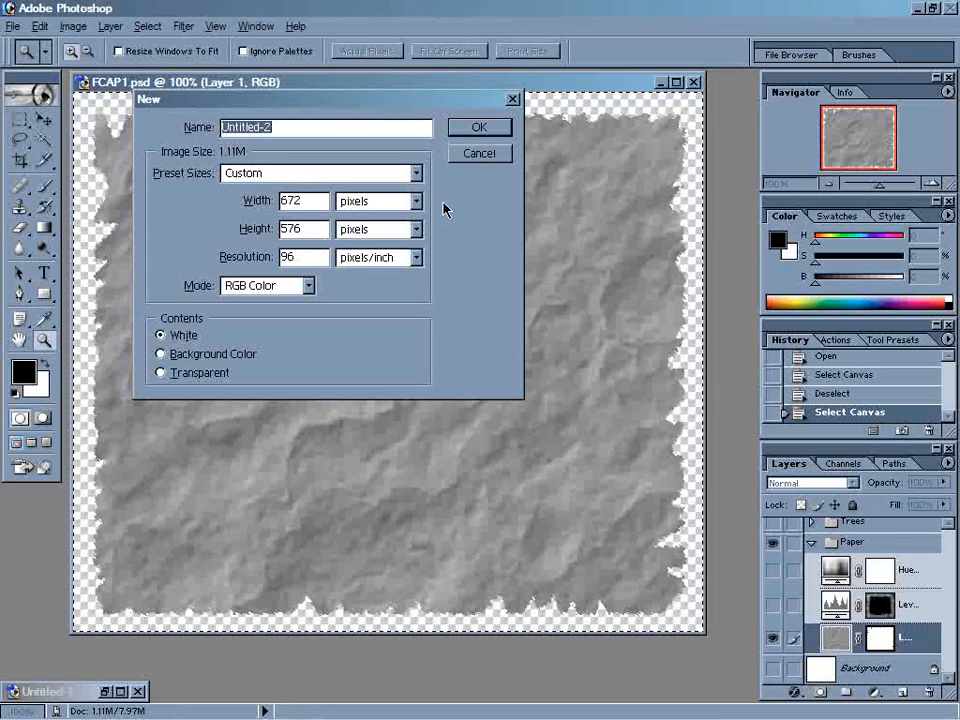
mouse_move(300, 218)
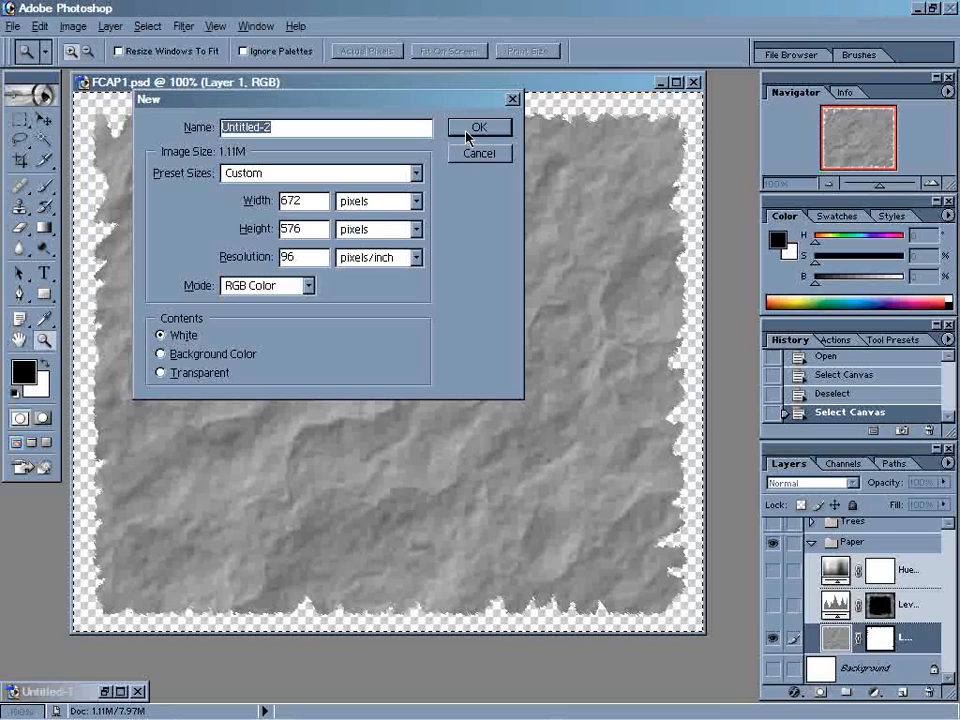
Step: Confirm the 672×576 new document and paste the paper texture into it
click(480, 128)
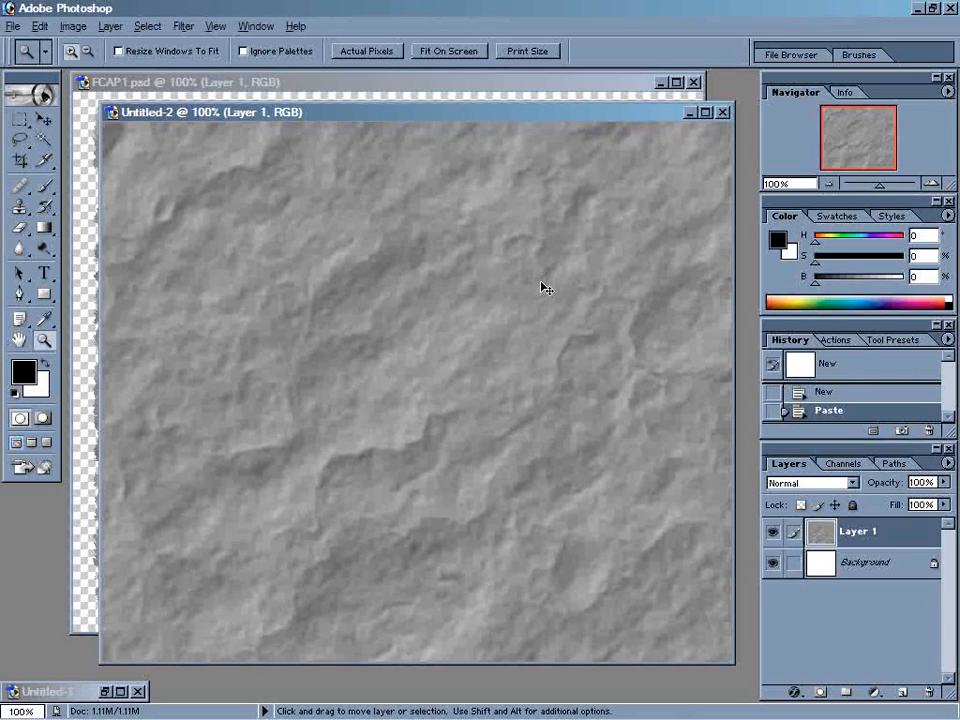
click(12, 26)
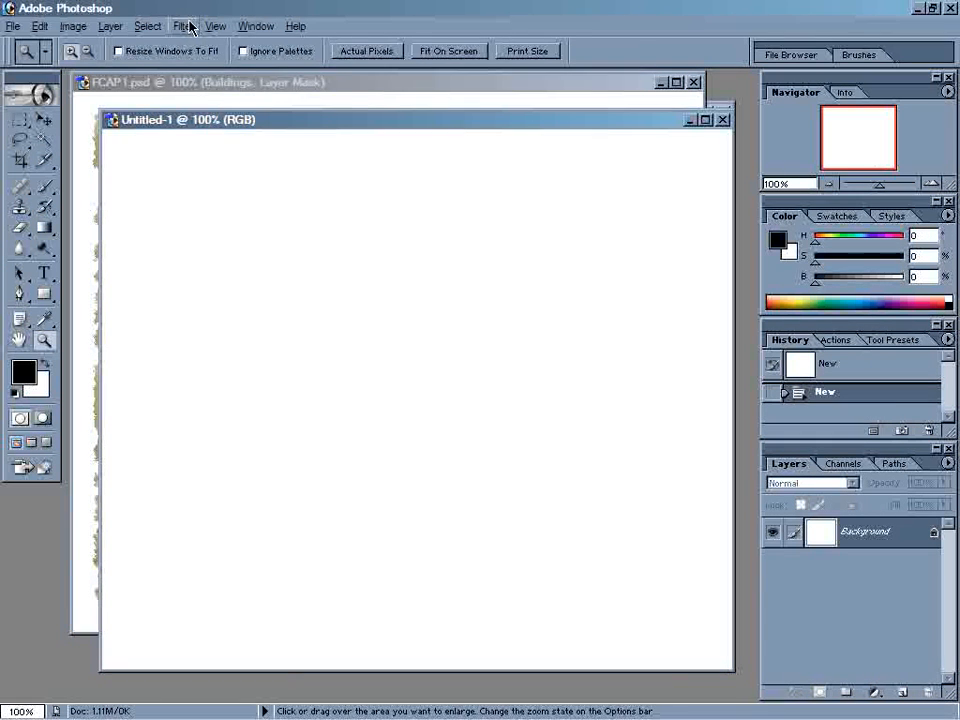
Step: Render a Clouds fill into the blank document and preview an Emboss on it
click(184, 26)
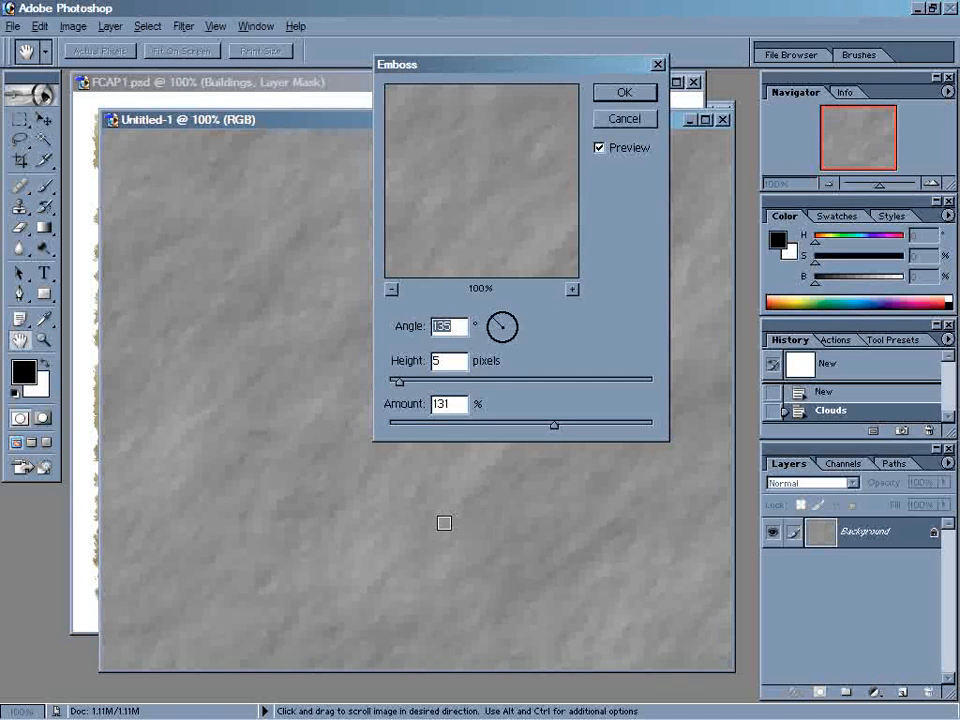
mouse_move(328, 442)
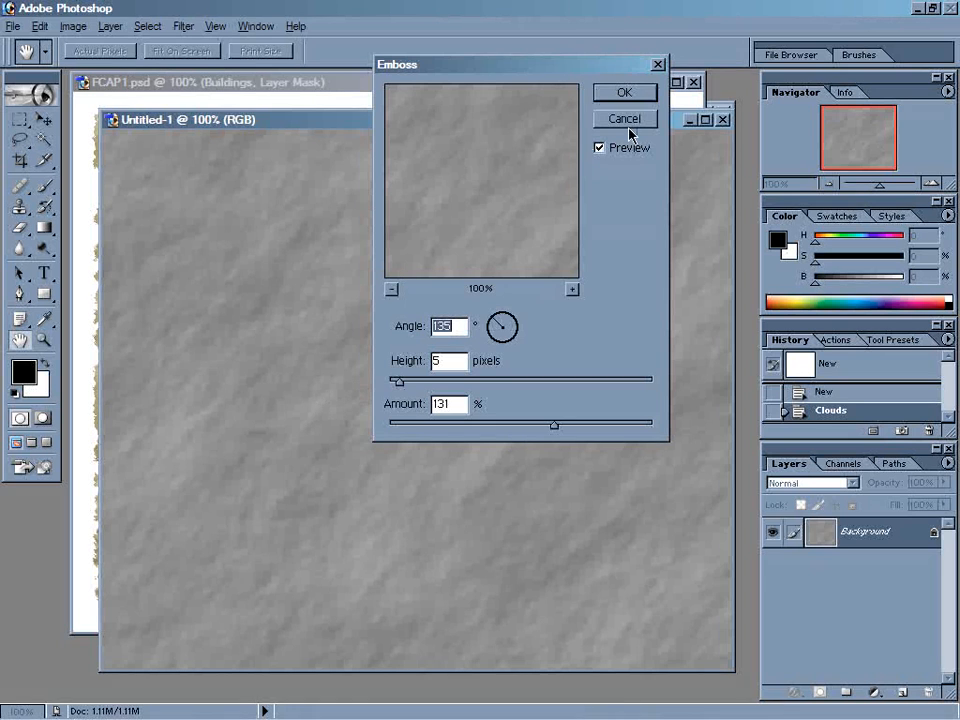
Step: Apply the Emboss to the clouds and confirm a Levels adjustment on the texture
click(624, 92)
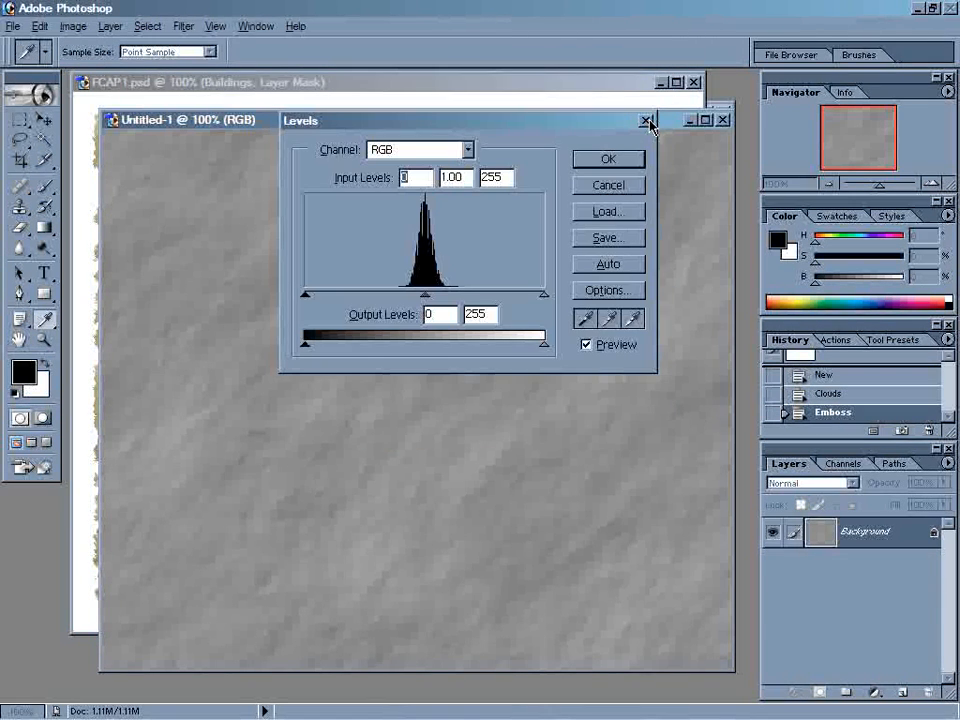
mouse_move(412, 278)
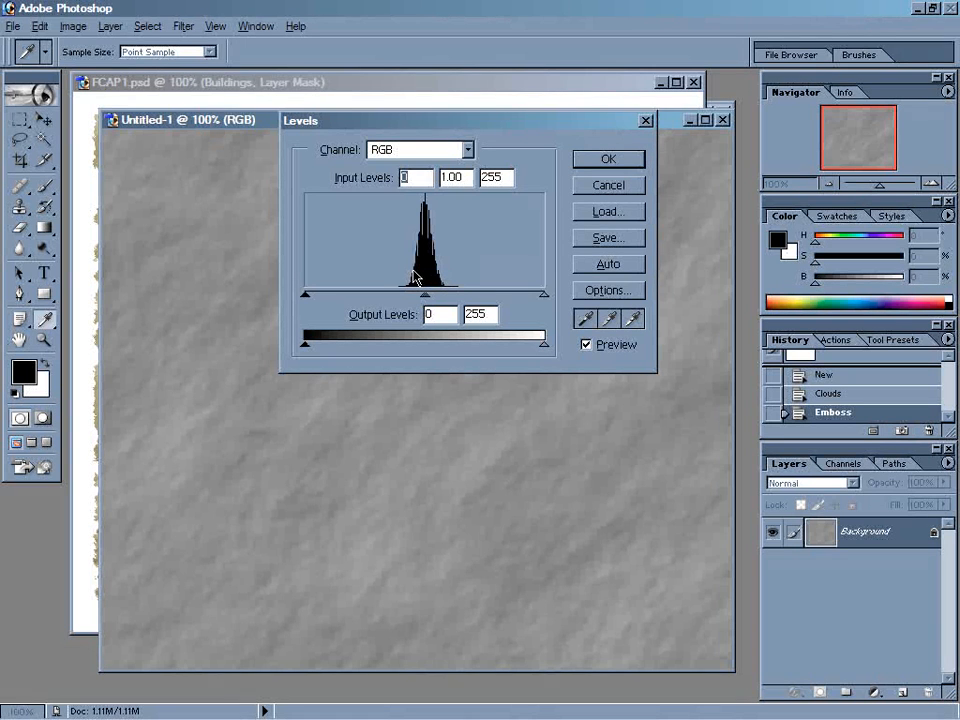
mouse_move(456, 240)
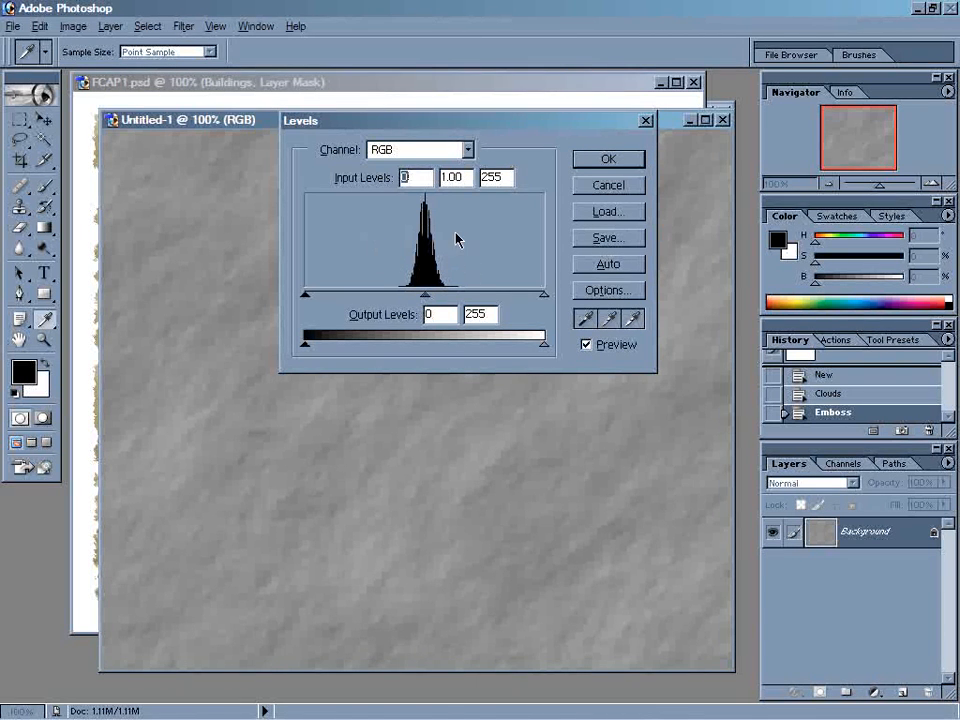
mouse_move(490, 236)
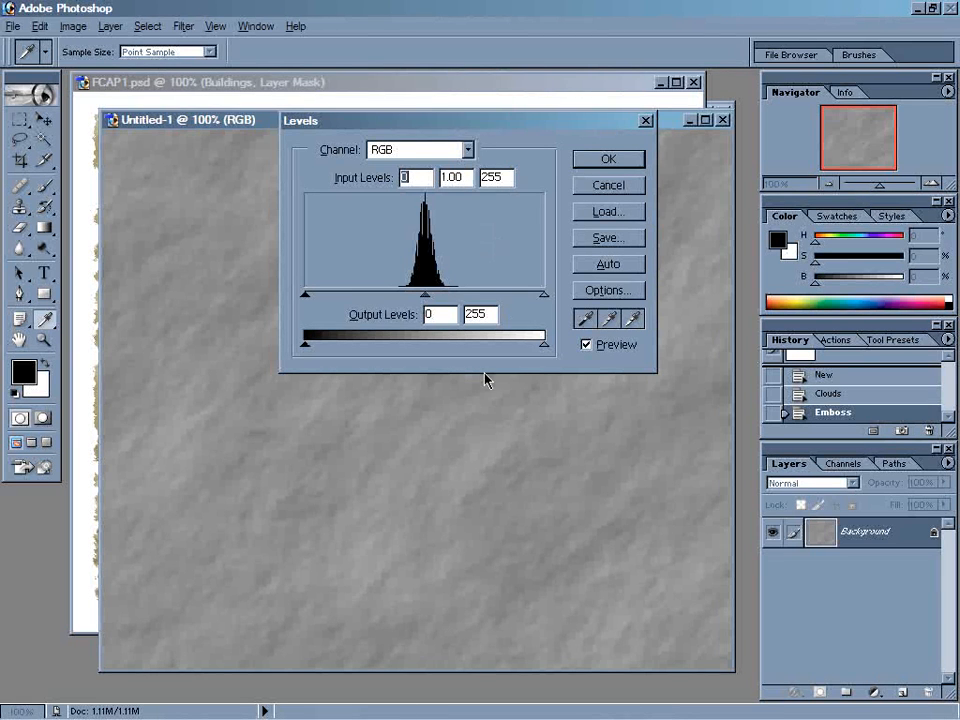
mouse_move(424, 200)
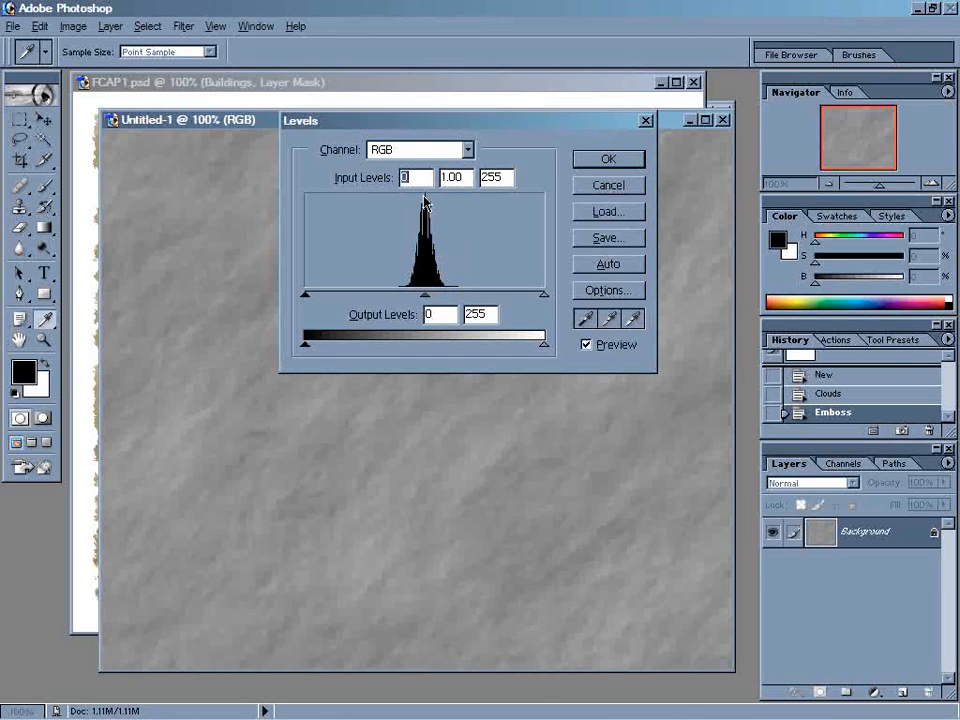
mouse_move(520, 256)
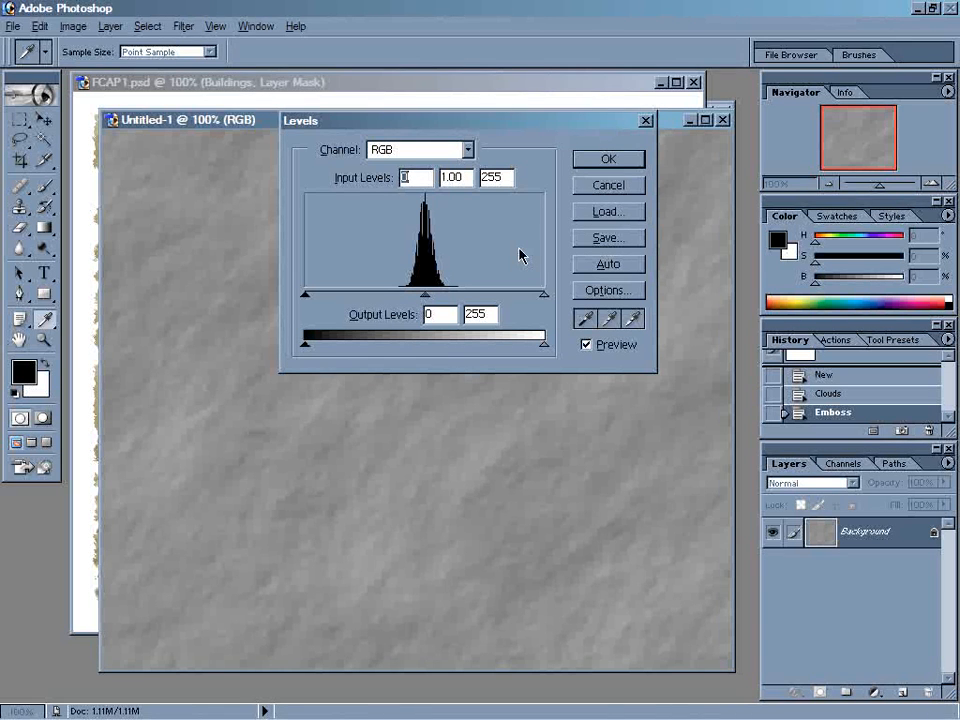
mouse_move(600, 190)
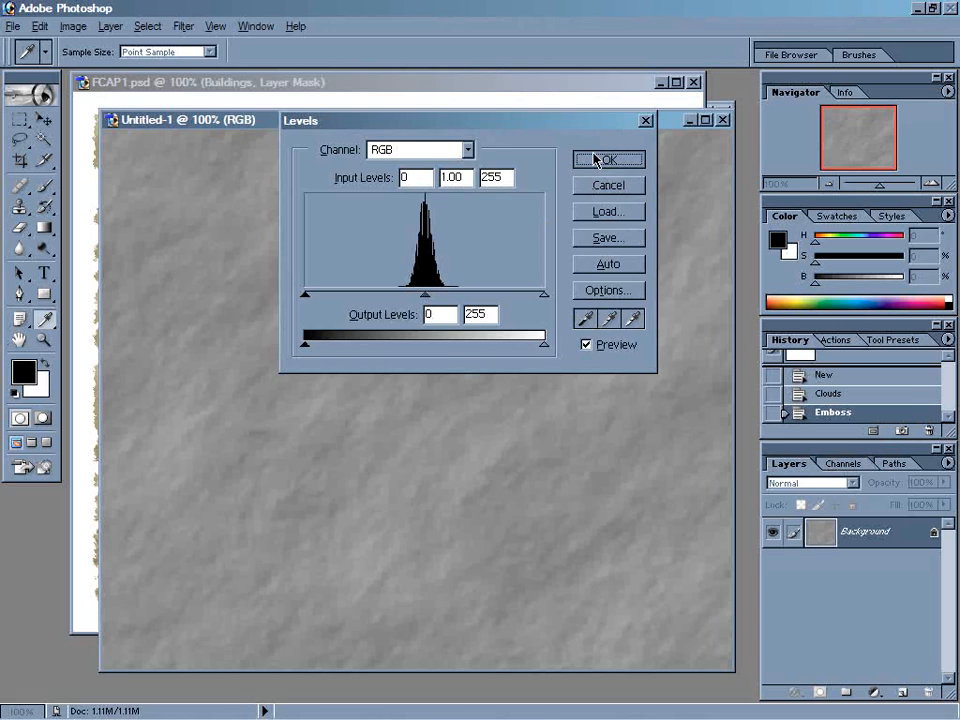
click(608, 160)
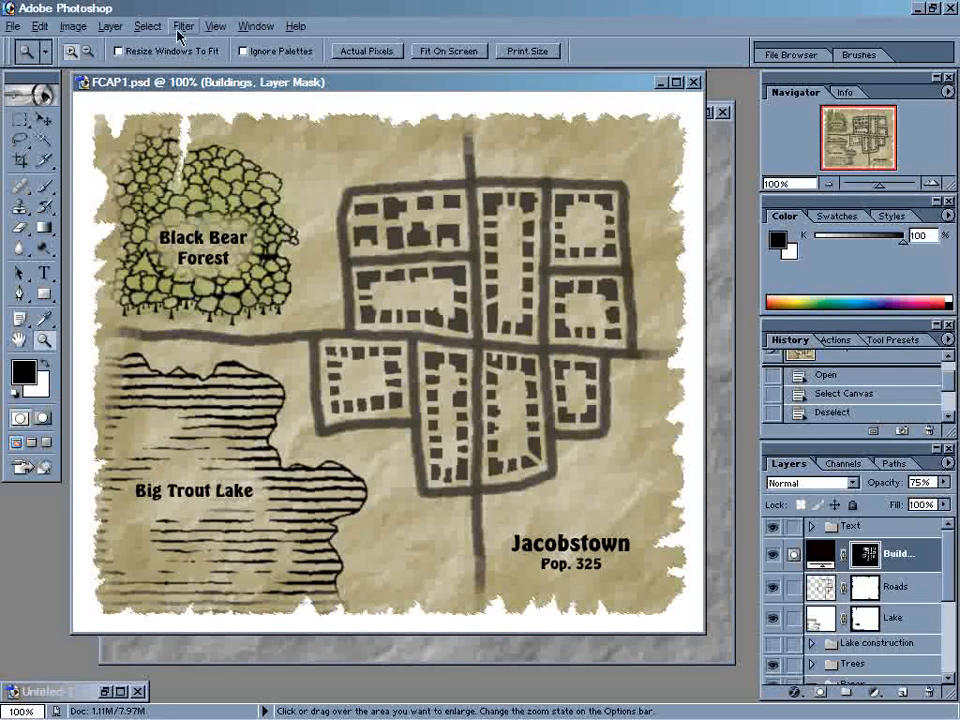
Step: Bring up the Filter > Distort submenu for the buildings layer mask
click(184, 24)
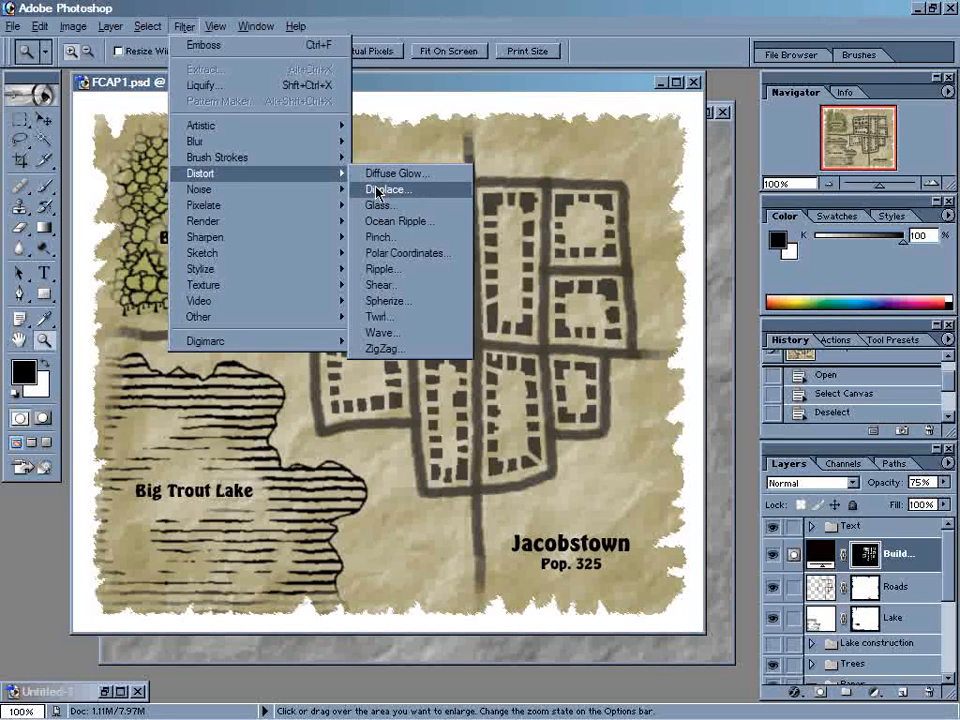
Step: Choose Displace and accept 10% horizontal and vertical scale settings
click(388, 188)
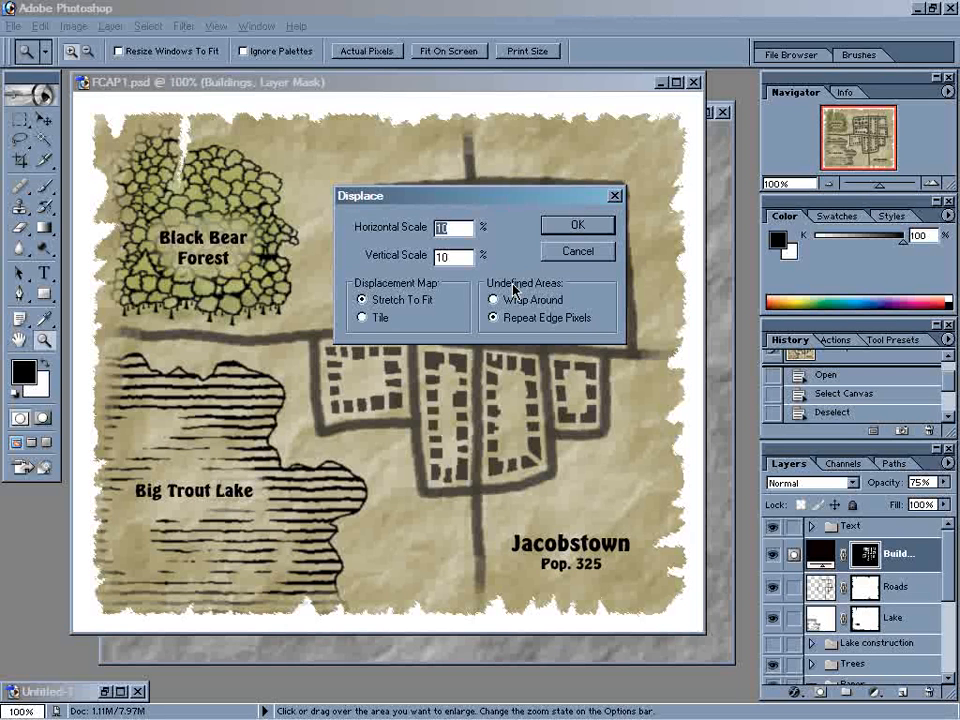
mouse_move(530, 298)
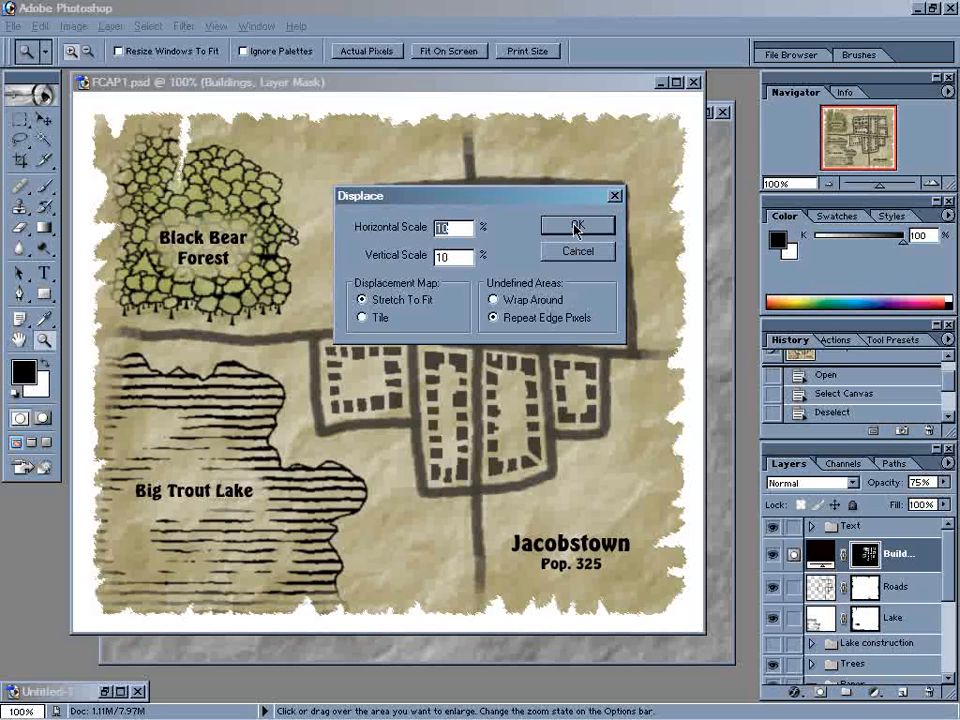
click(576, 224)
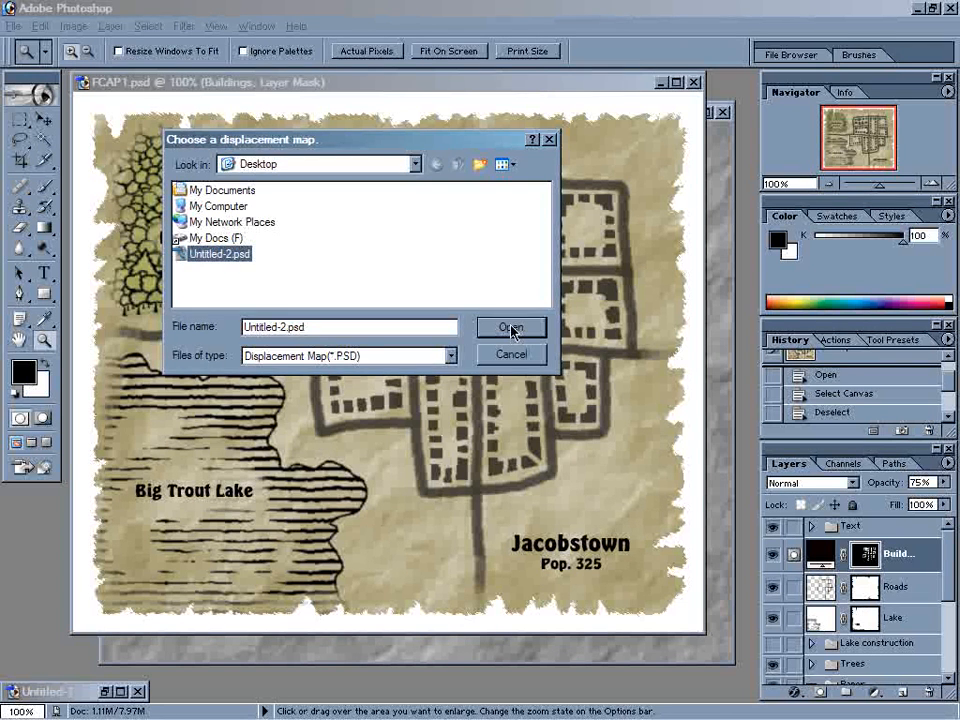
Step: Confirm the displacement map chooser, returning to the buildings layer mask undistorted
click(512, 328)
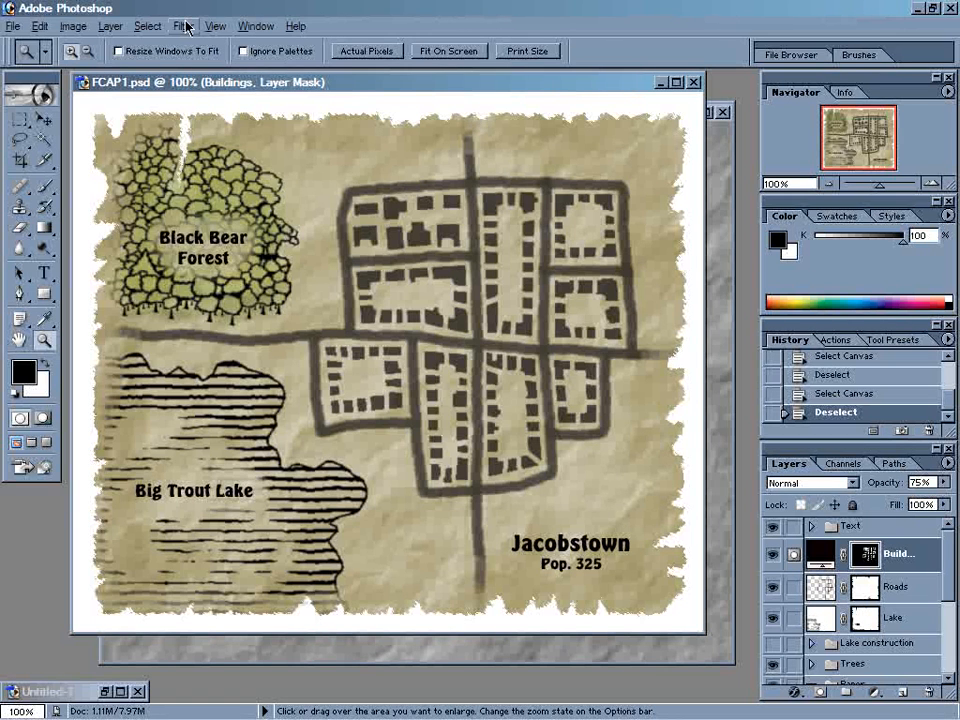
Step: Rerun Displace so the buildings mask takes on rough, crumpled edges
click(184, 24)
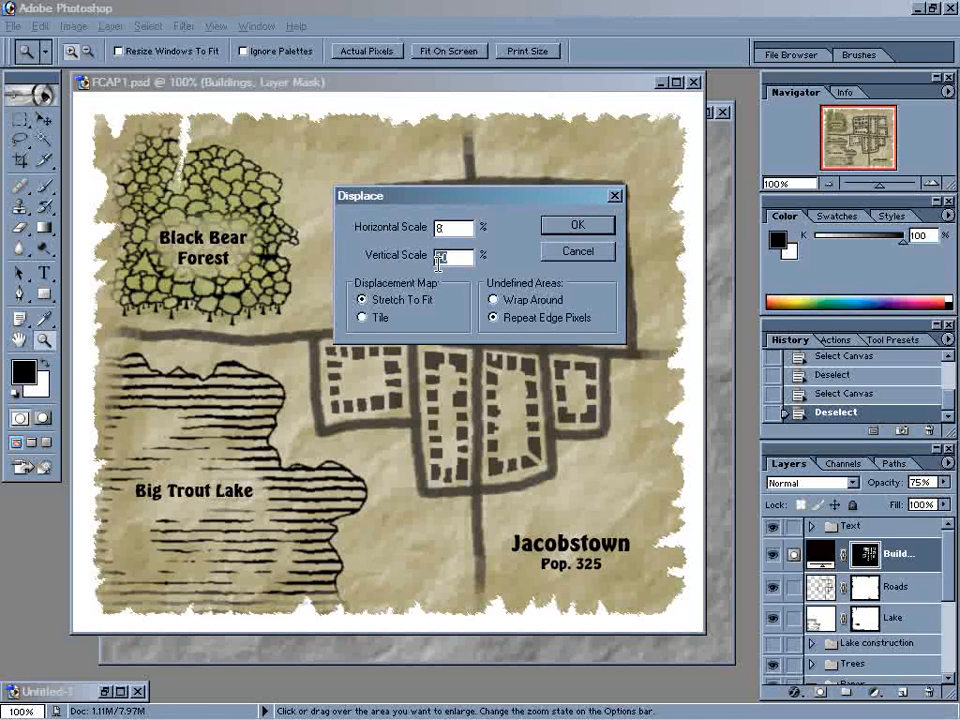
click(576, 224)
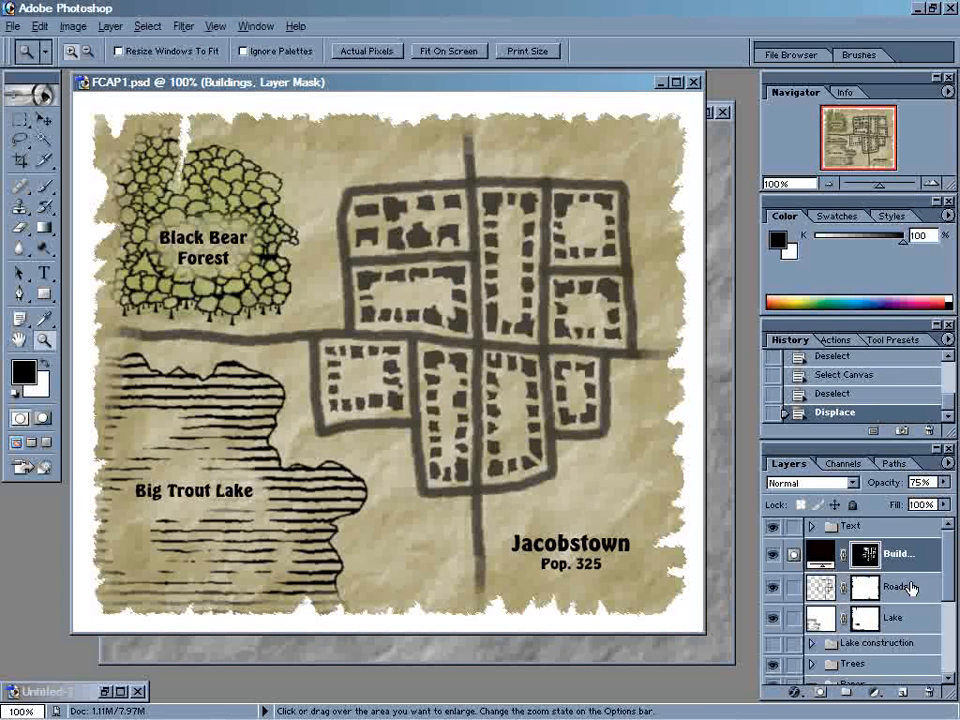
Step: Displace the Roads layer at 10% scale using Untitled-2.psd as the map
click(896, 586)
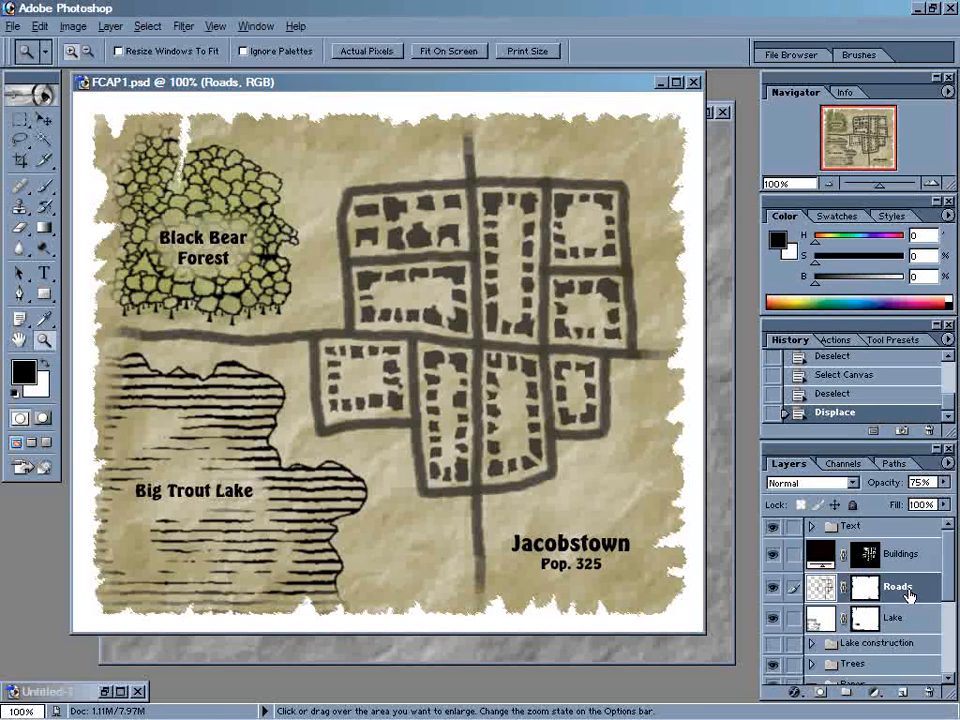
mouse_move(730, 520)
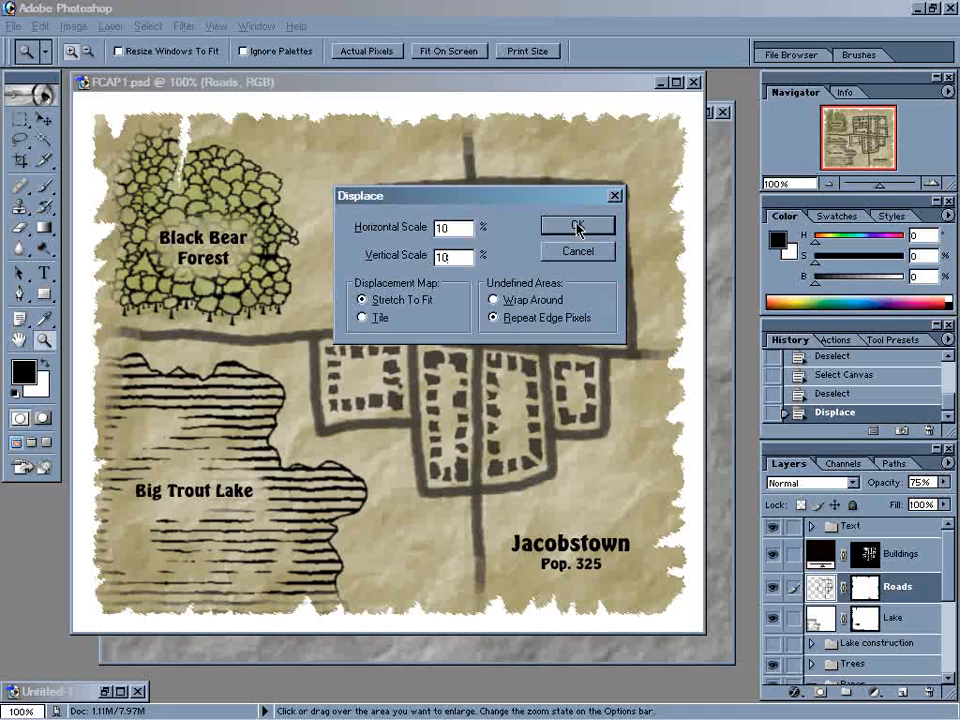
click(576, 224)
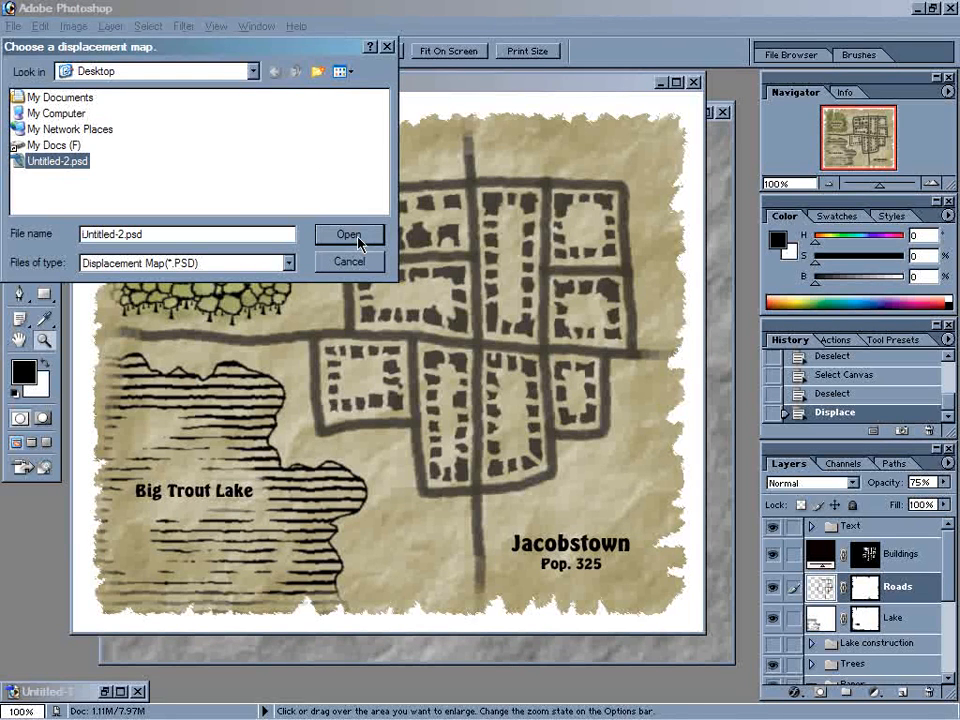
click(348, 234)
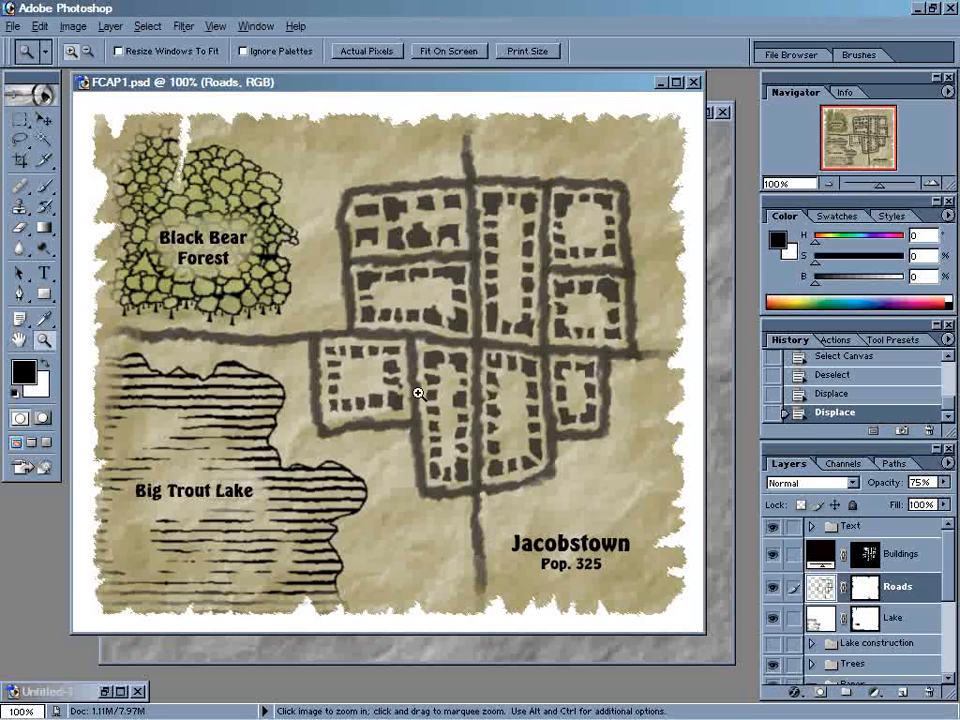
Step: Rasterize the Jacobstown Pop. 325 label and displace it at 4% with Untitled-2.psd
click(812, 526)
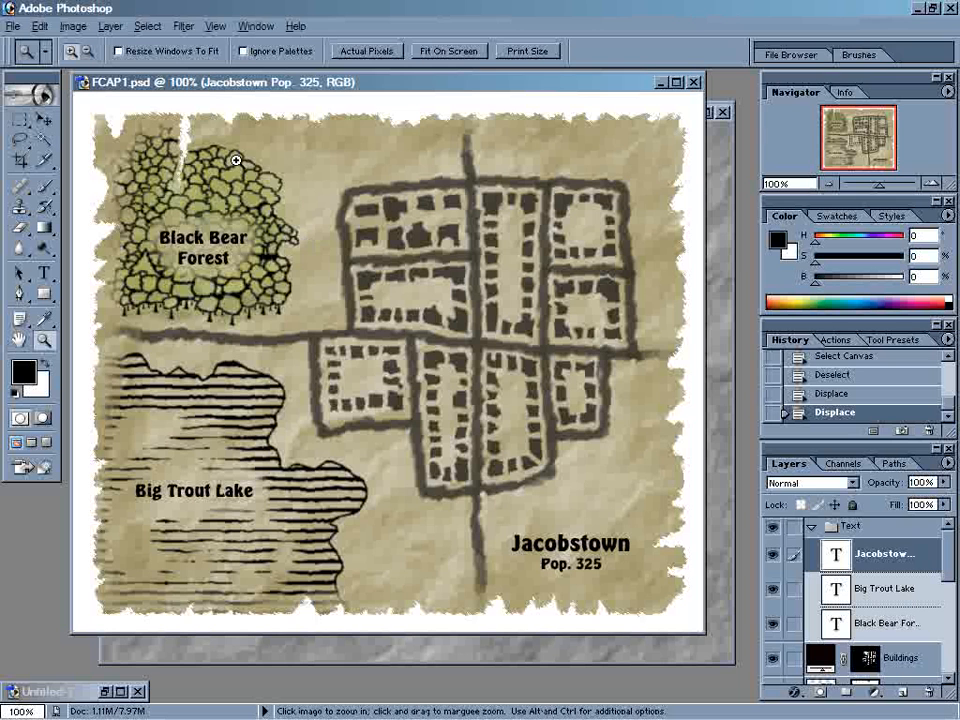
mouse_move(196, 126)
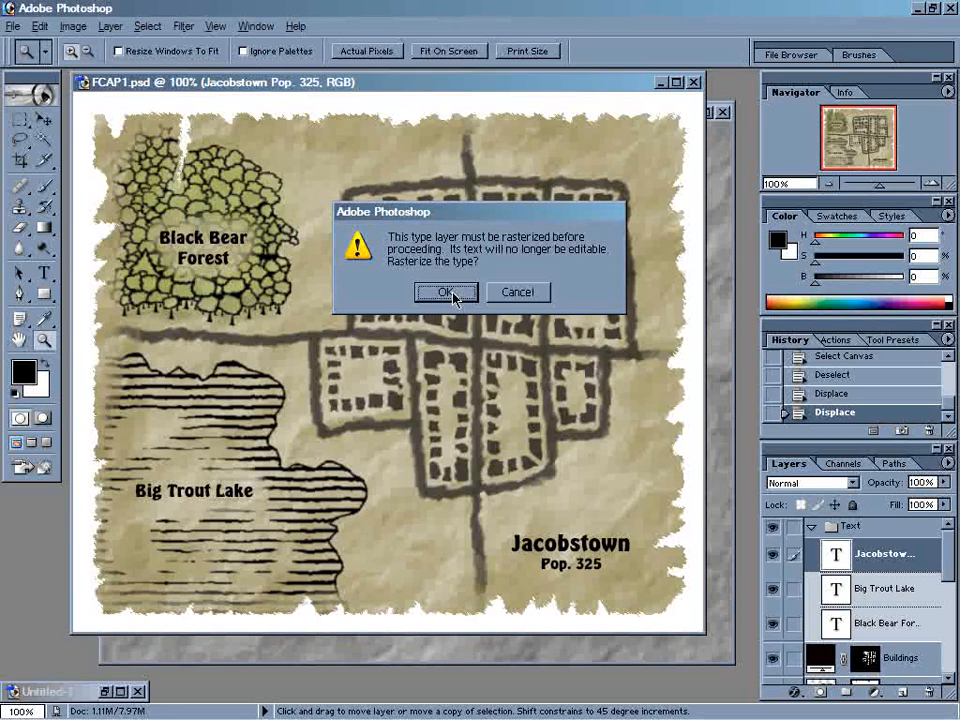
click(446, 292)
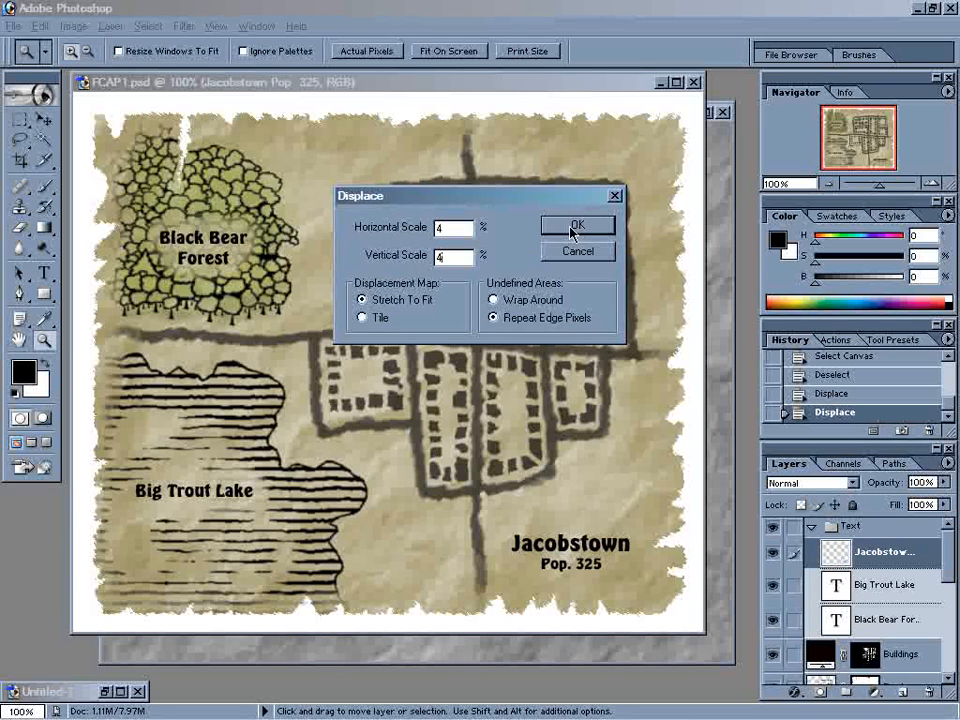
click(576, 224)
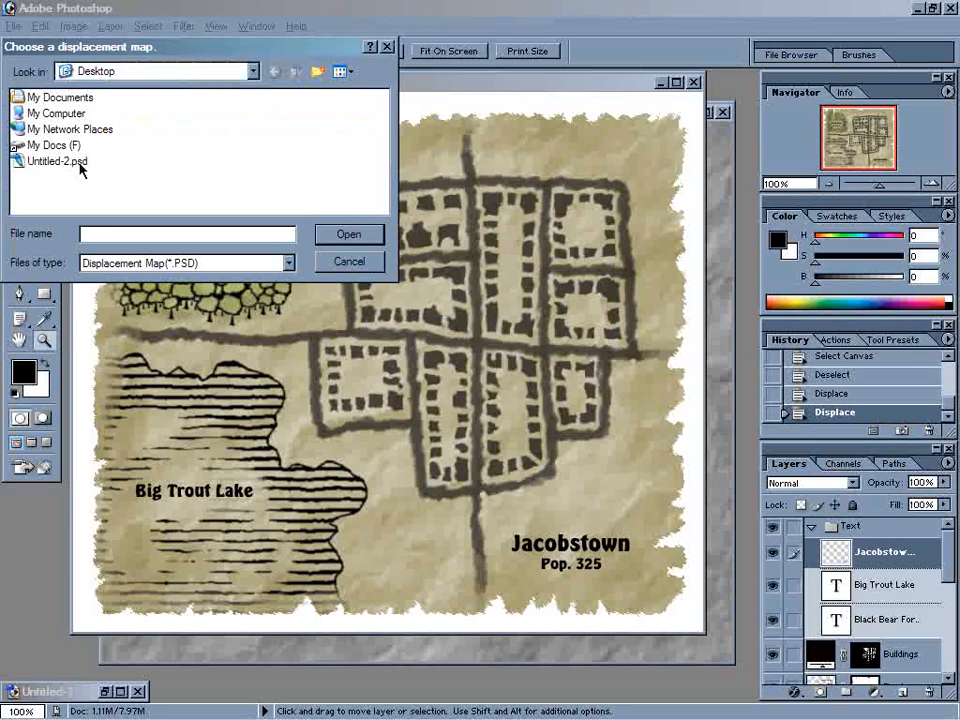
click(348, 232)
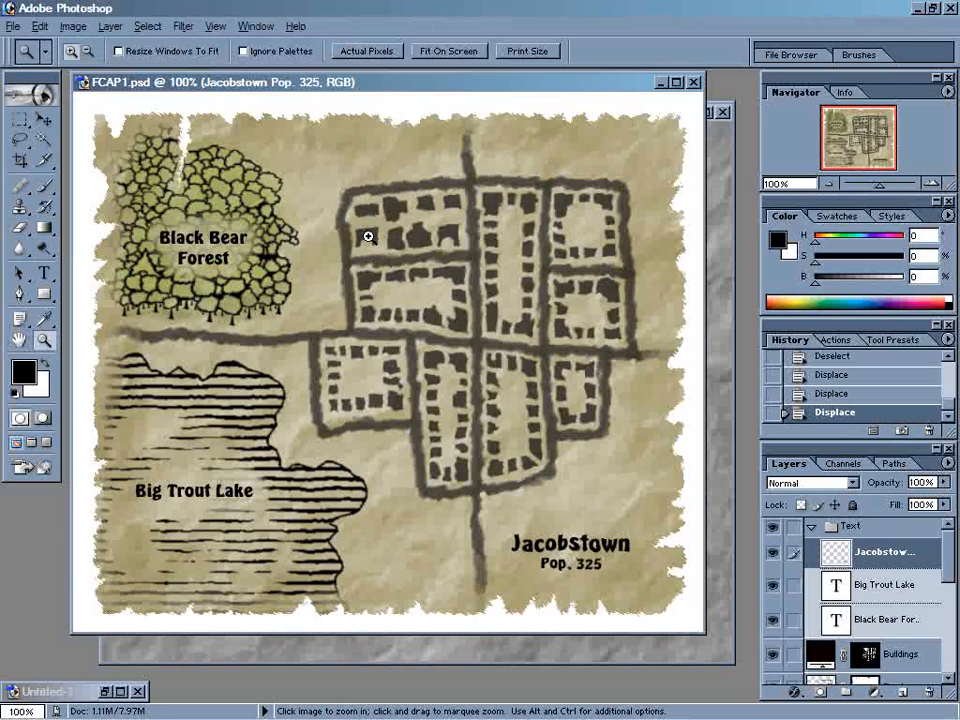
mouse_move(668, 368)
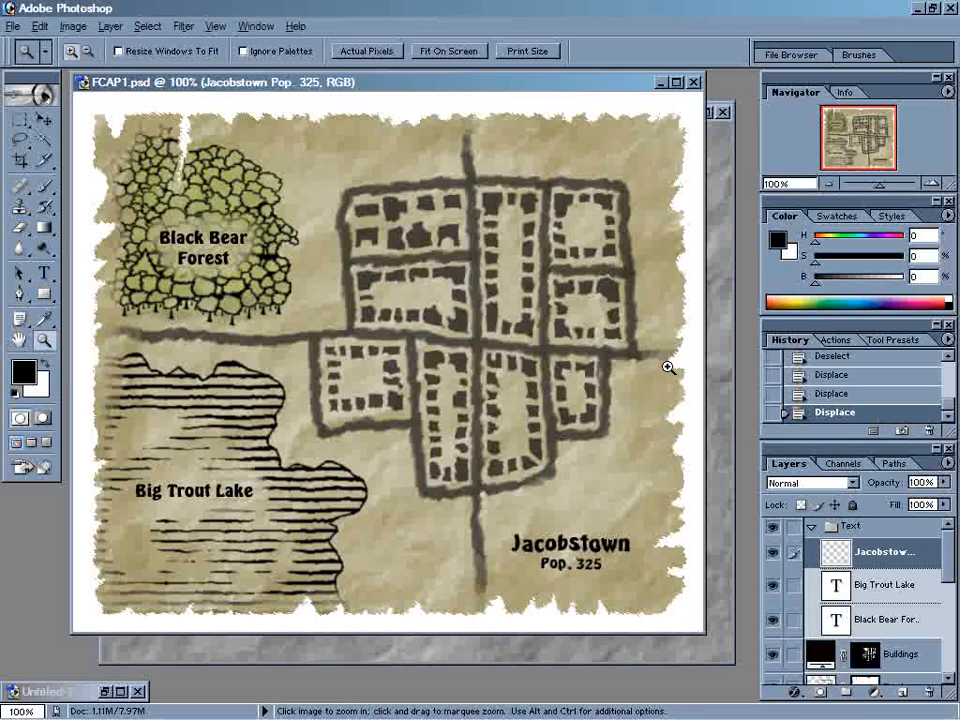